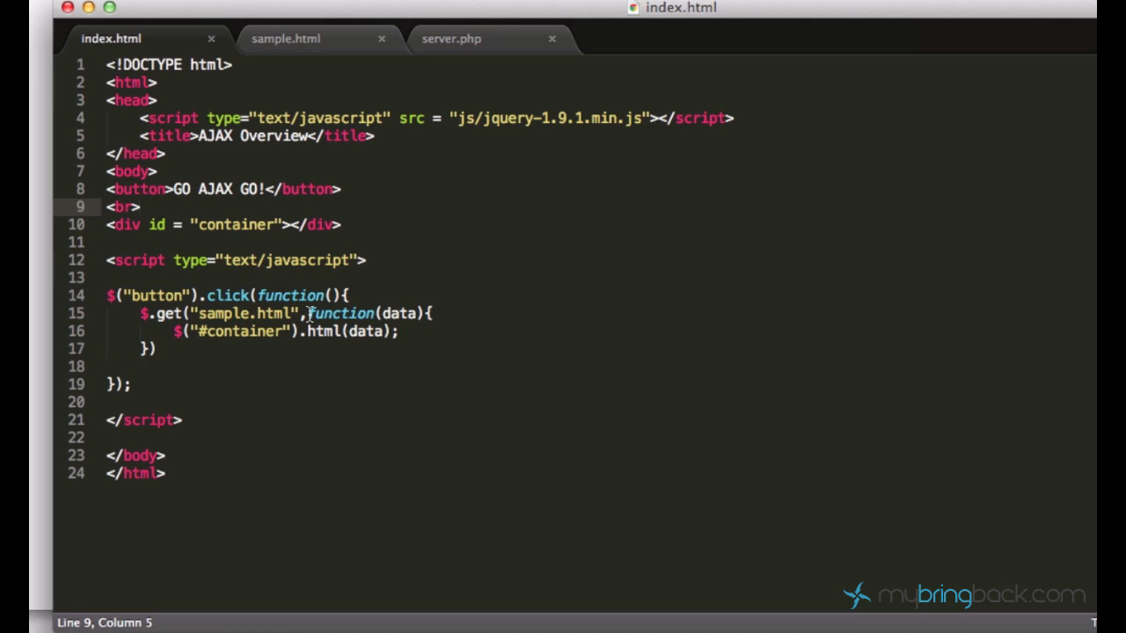
Step: Empty the click handler by deleting the $.get call and its callback
double_click(341, 314)
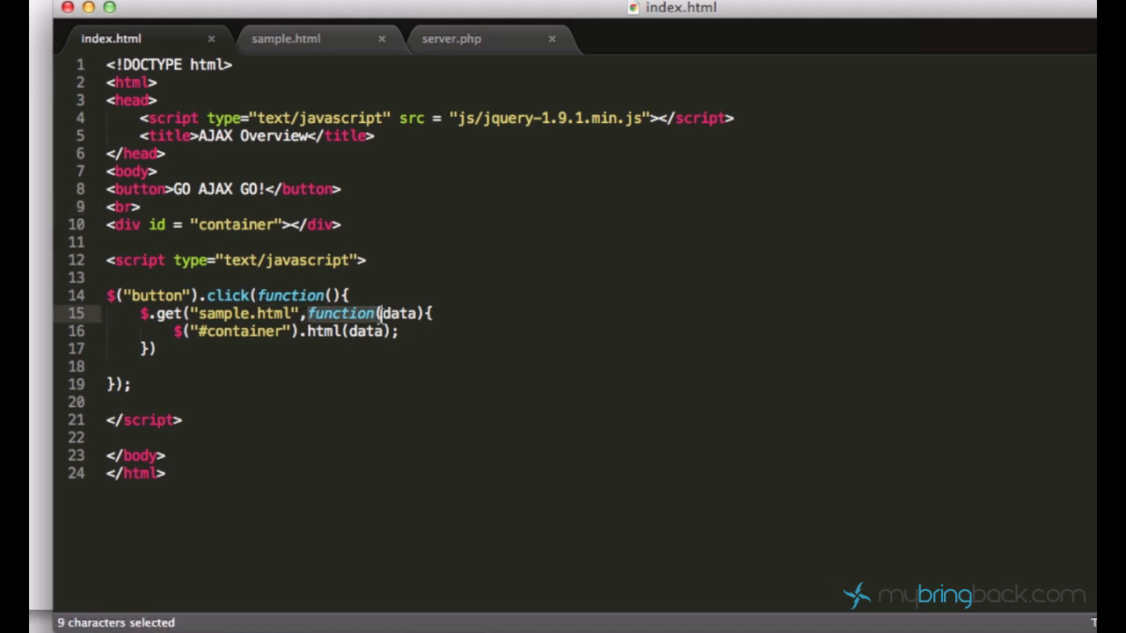
left_click(388, 331)
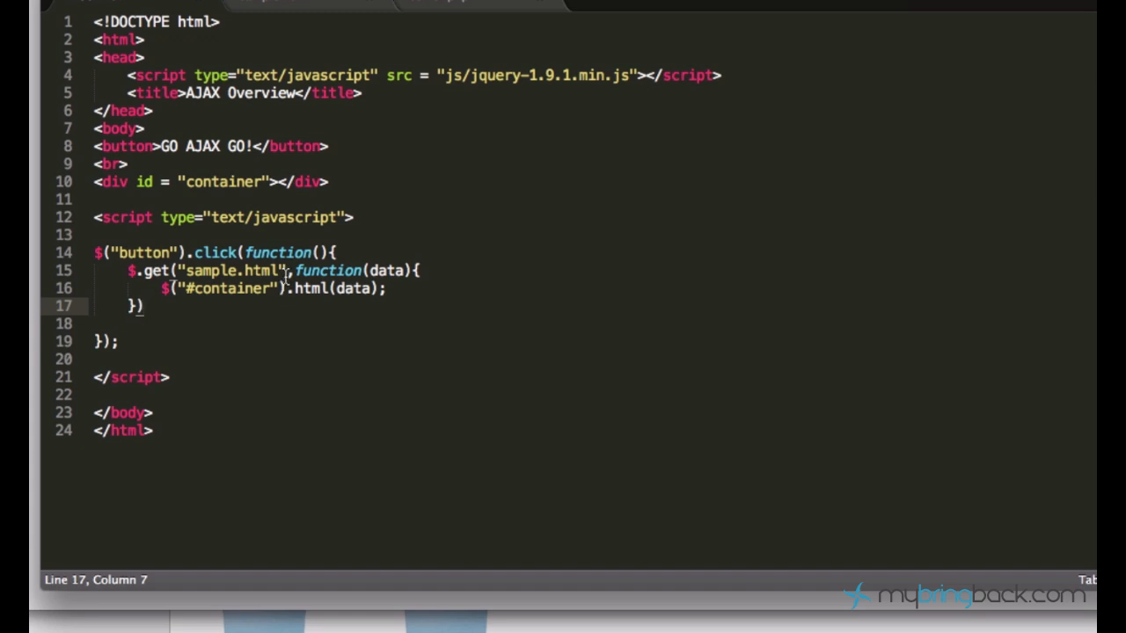
left_click_drag(281, 271, 387, 289)
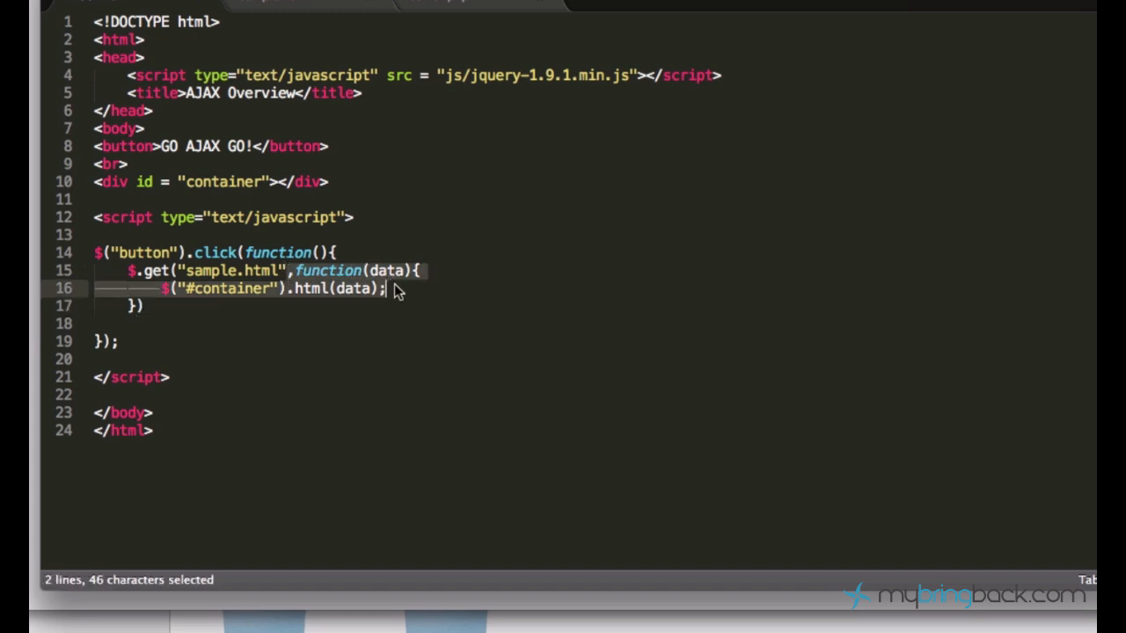
key("Delete")
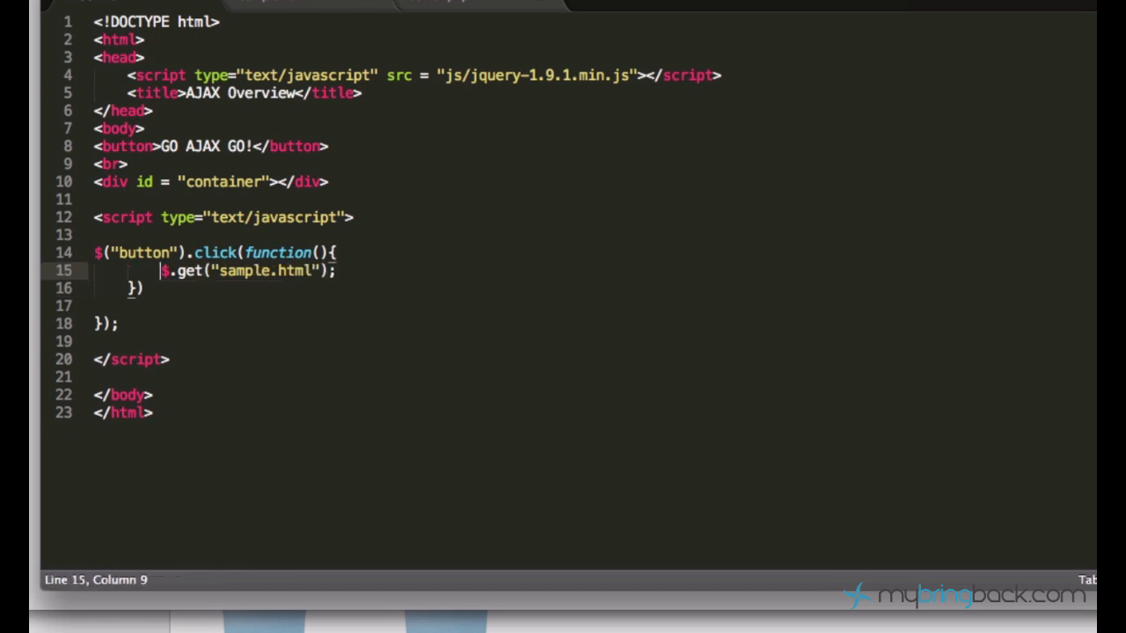
mouse_move(412, 317)
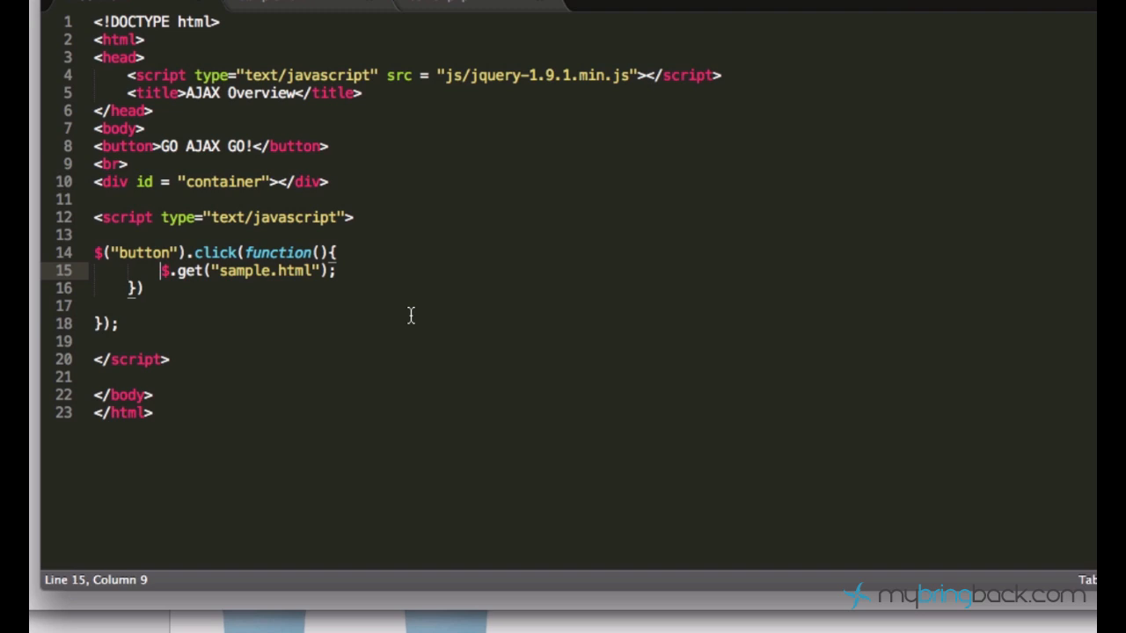
mouse_move(362, 281)
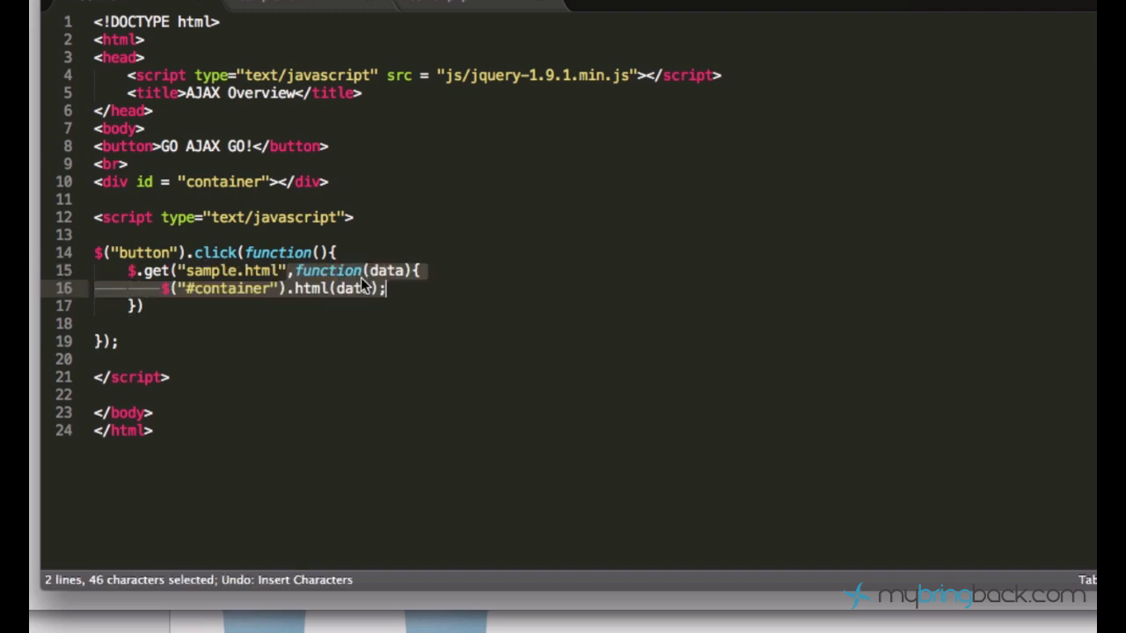
left_click(214, 338)
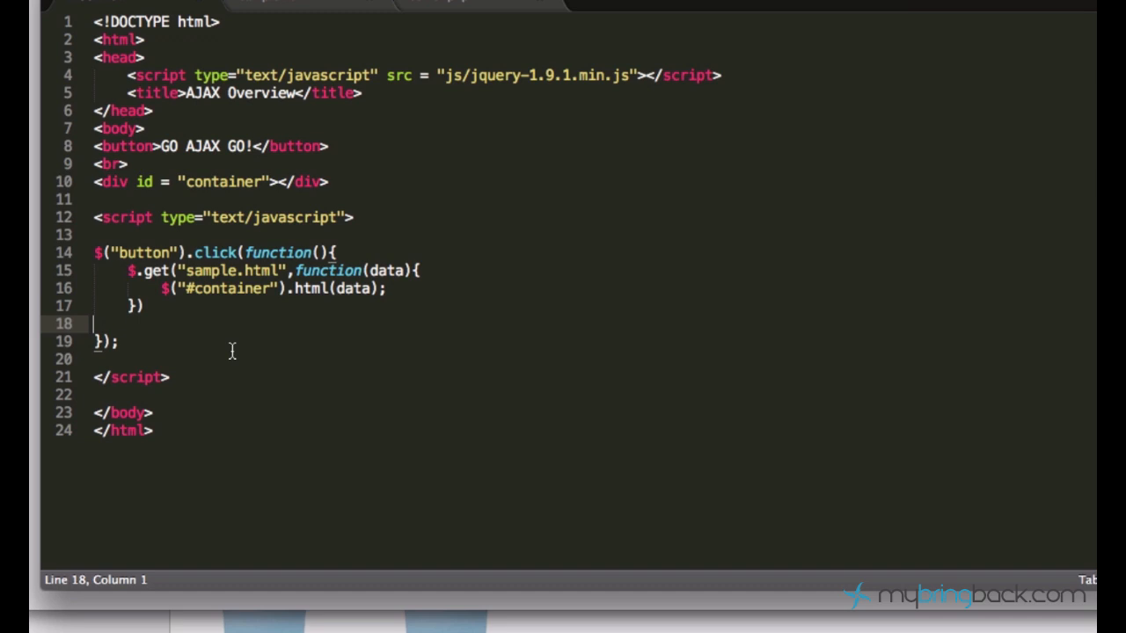
mouse_move(250, 311)
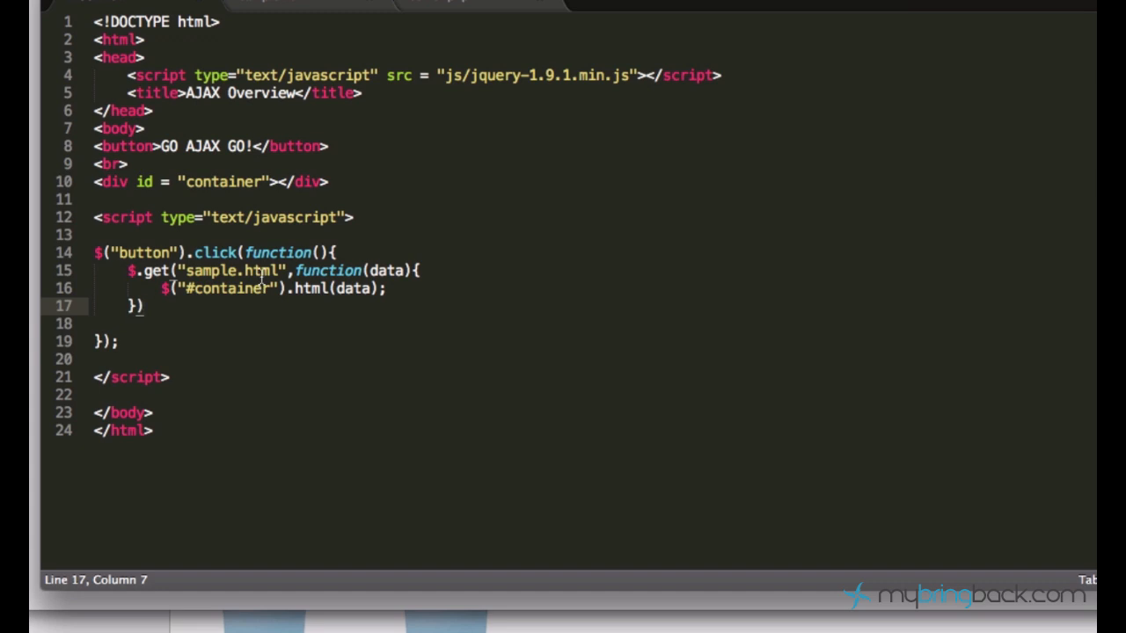
mouse_move(512, 116)
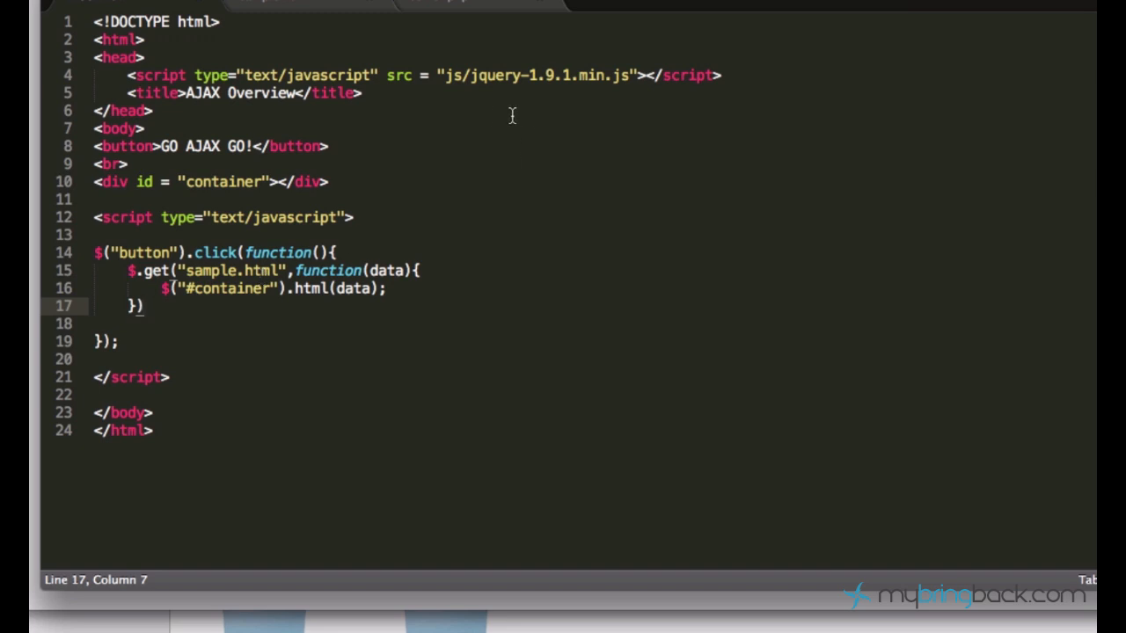
mouse_move(473, 117)
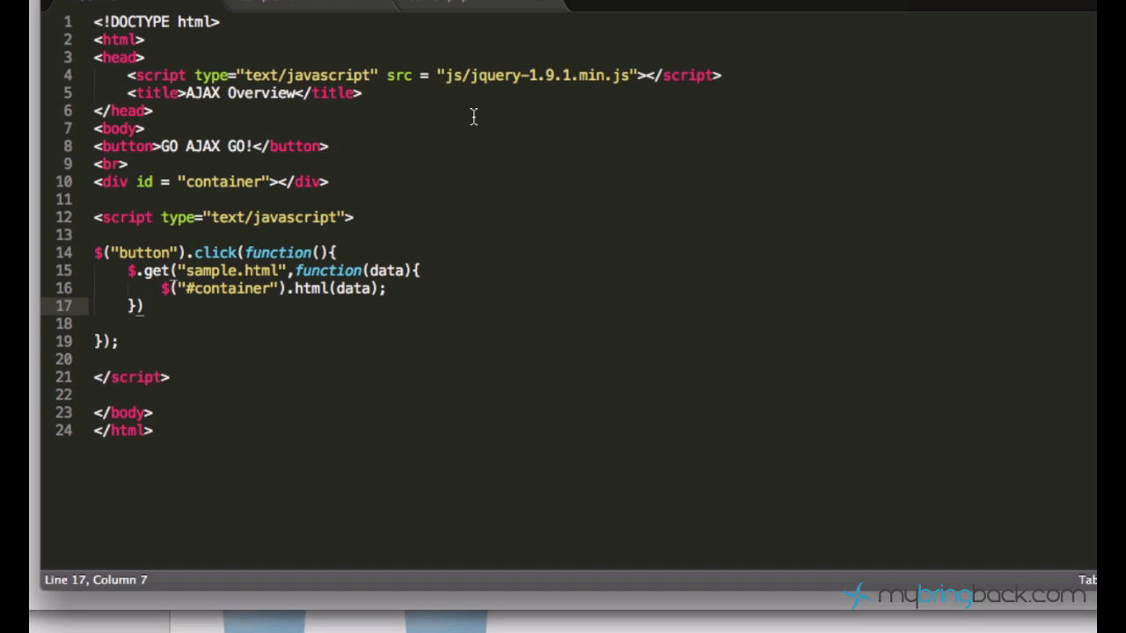
mouse_move(457, 7)
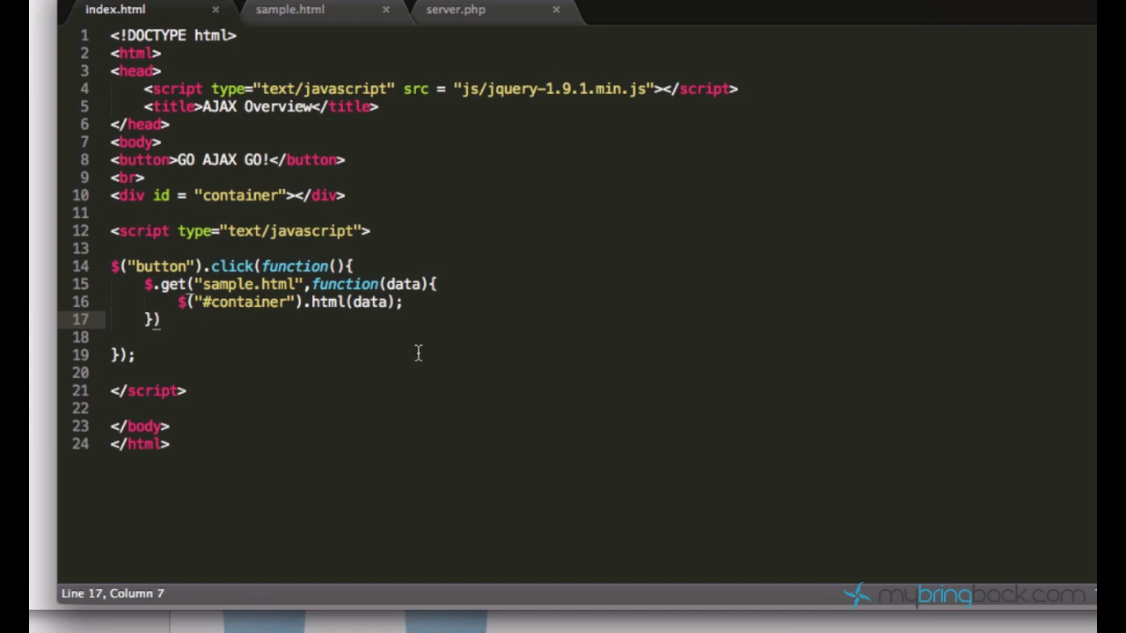
mouse_move(418, 335)
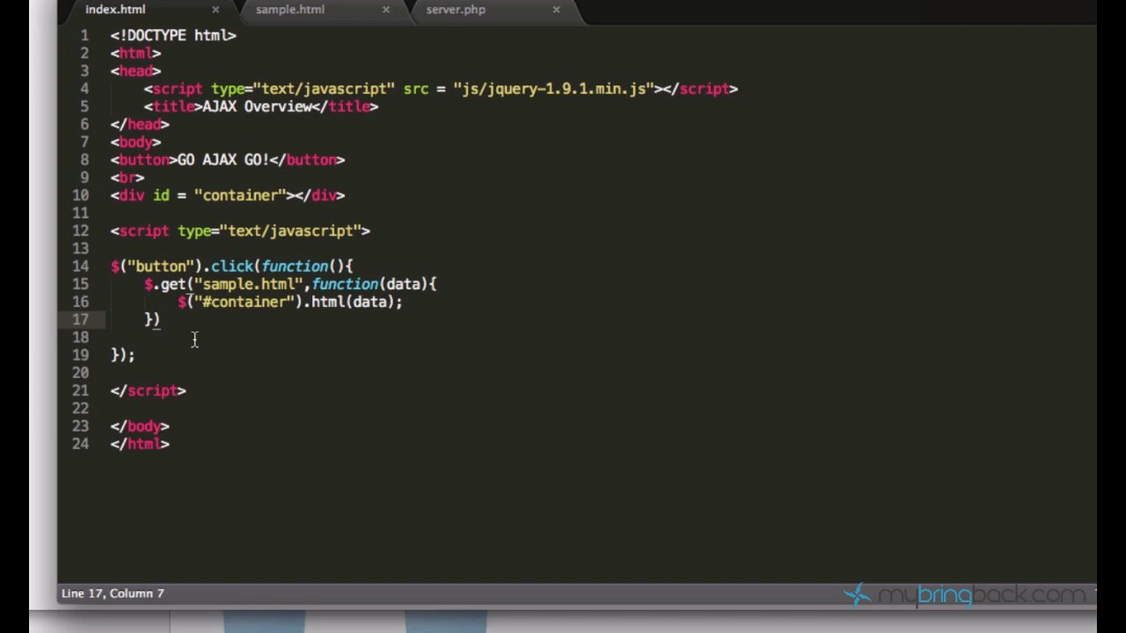
left_click_drag(144, 284, 150, 321)
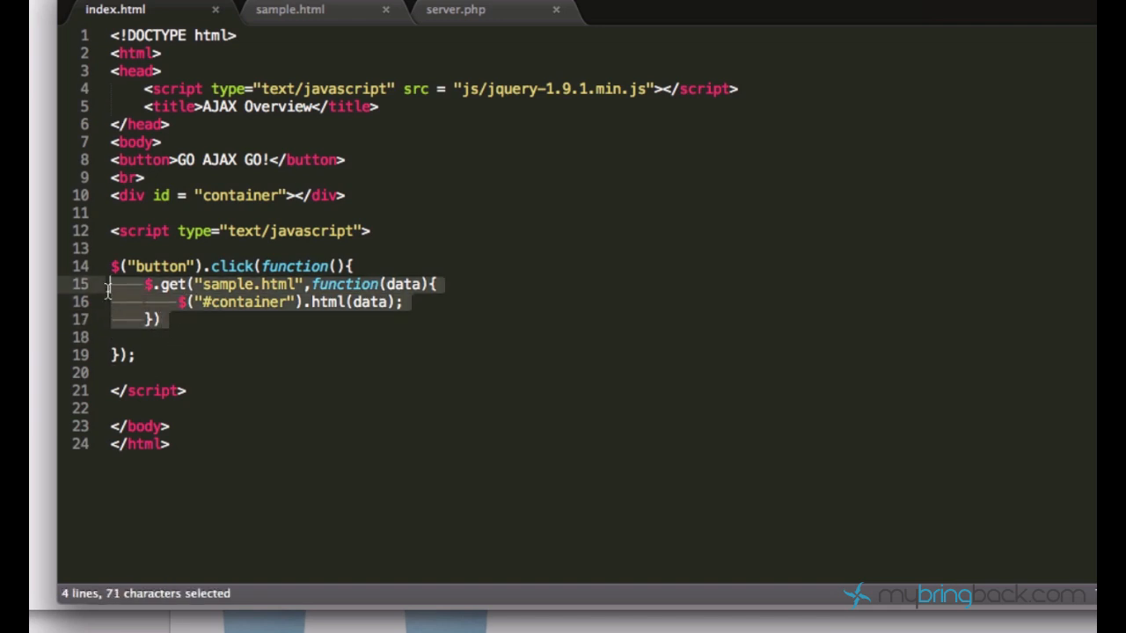
key("Delete")
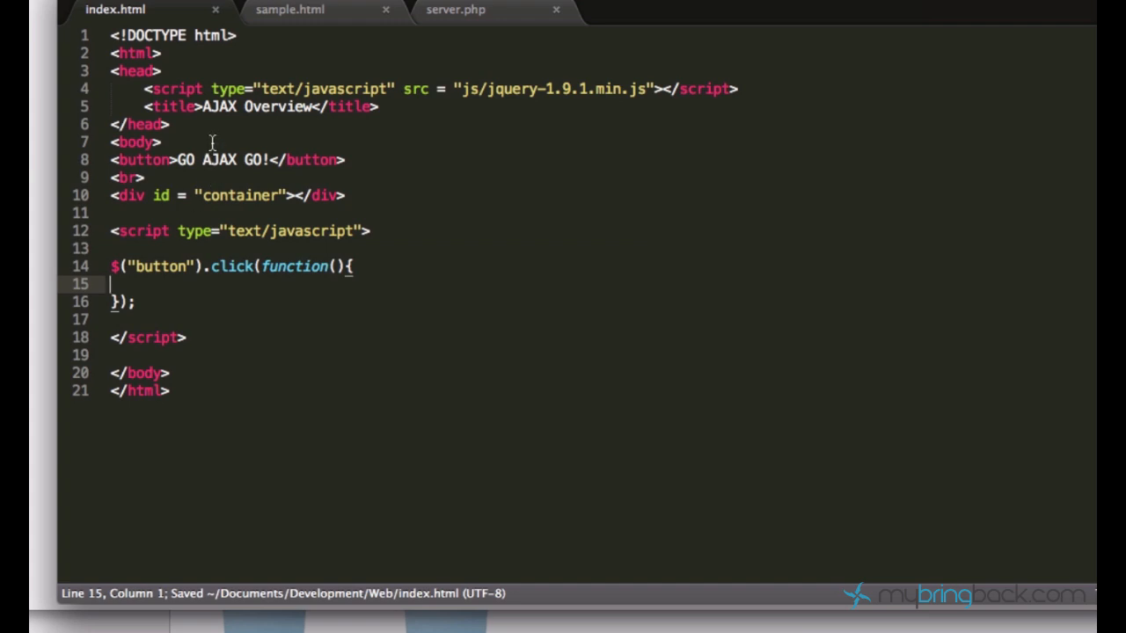
Step: Wrap the button in a div with id "loginbox" and relabel it "Sign in"
type("div></div>")
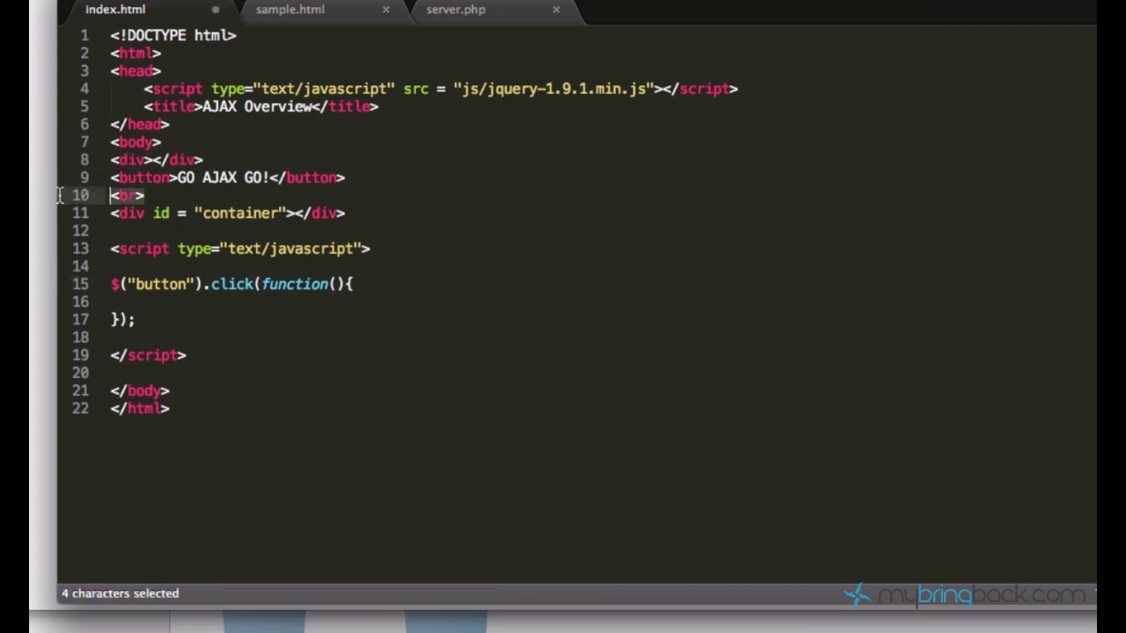
type("div")
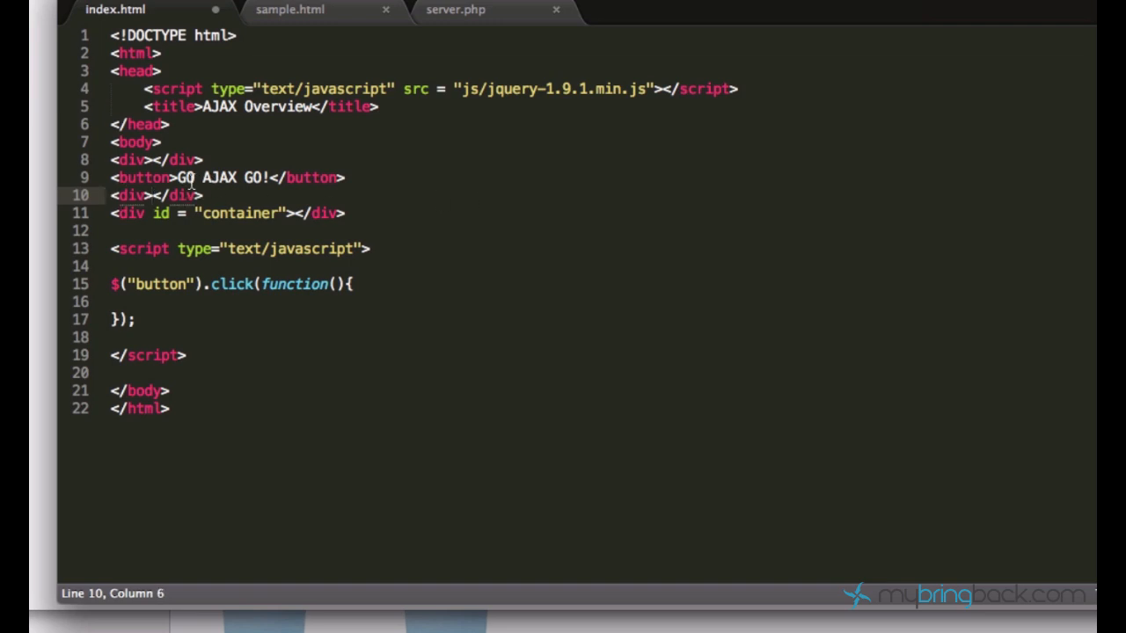
left_click_drag(176, 176, 262, 176)
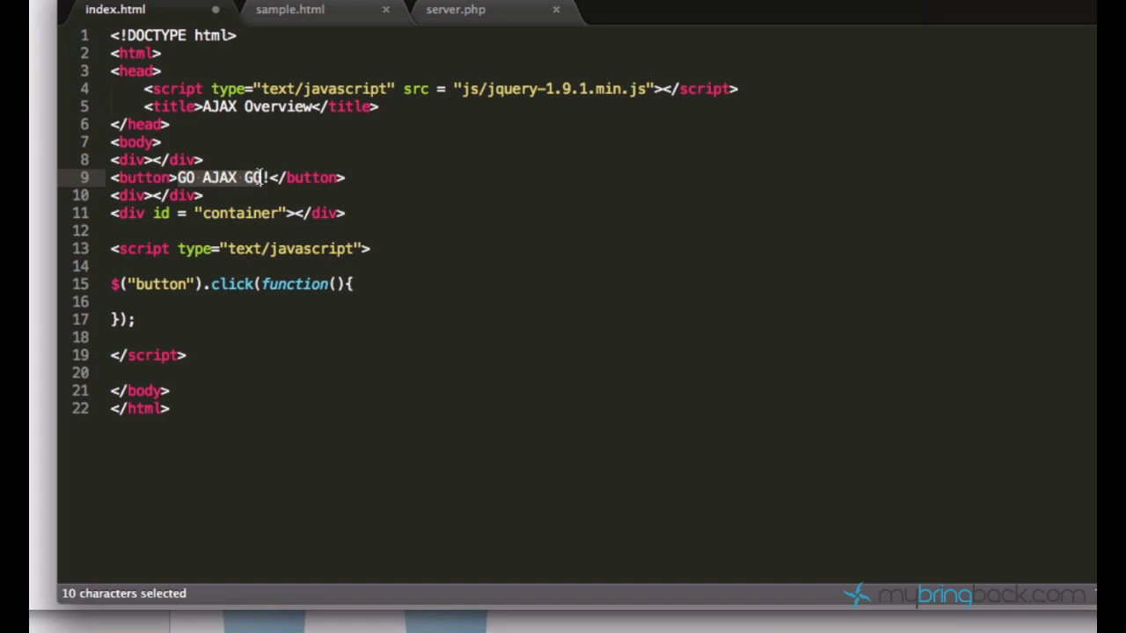
type("Sign")
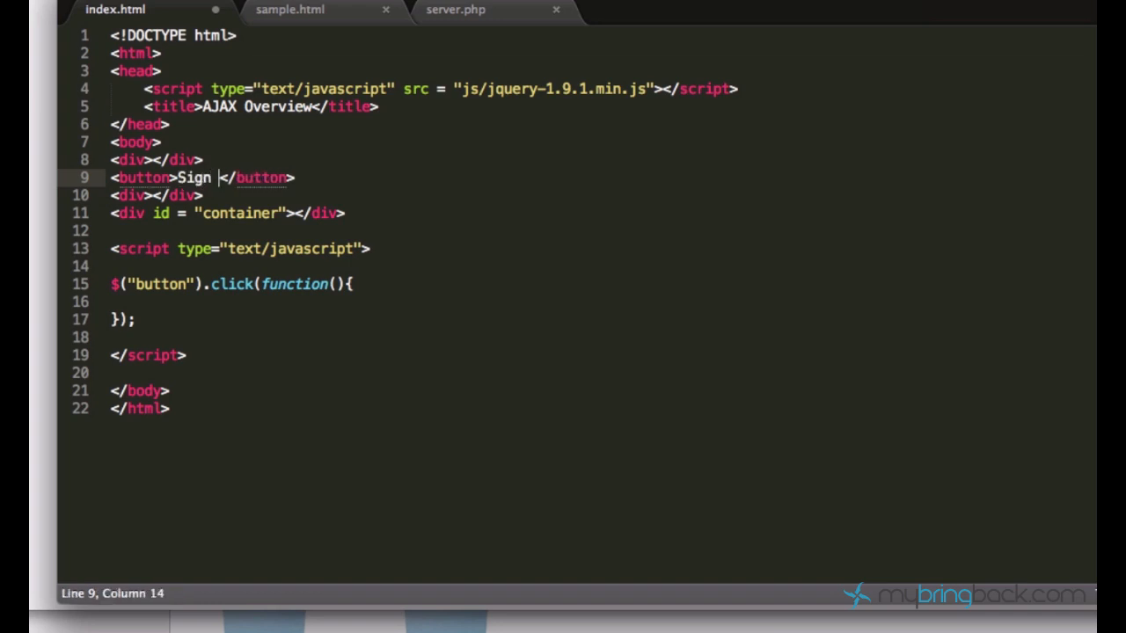
type("in")
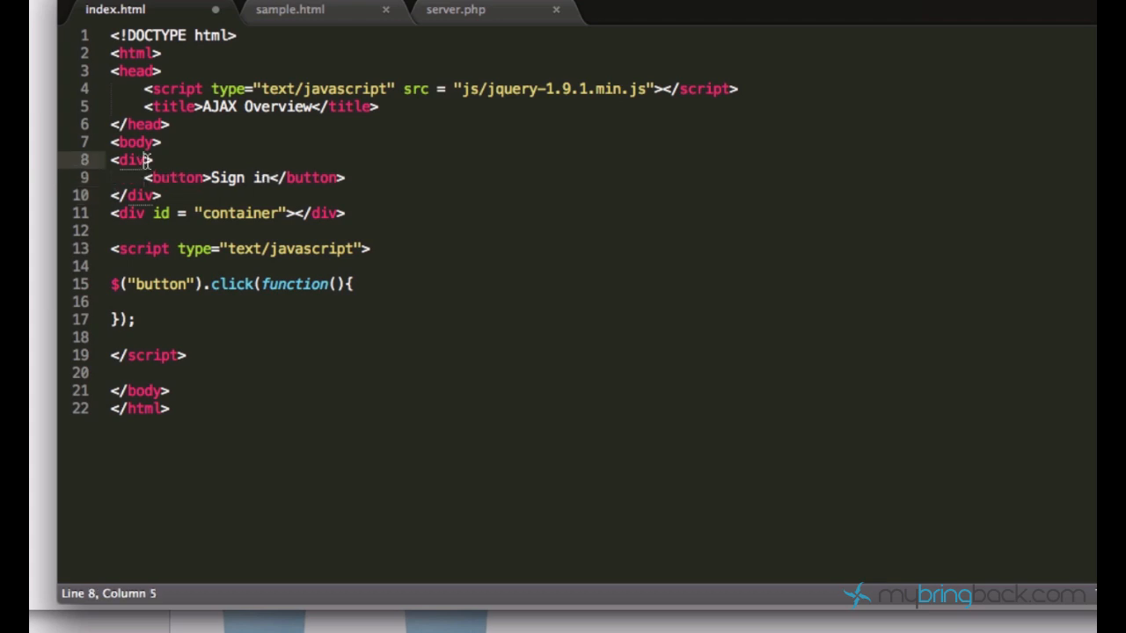
type("id ?\"\"")
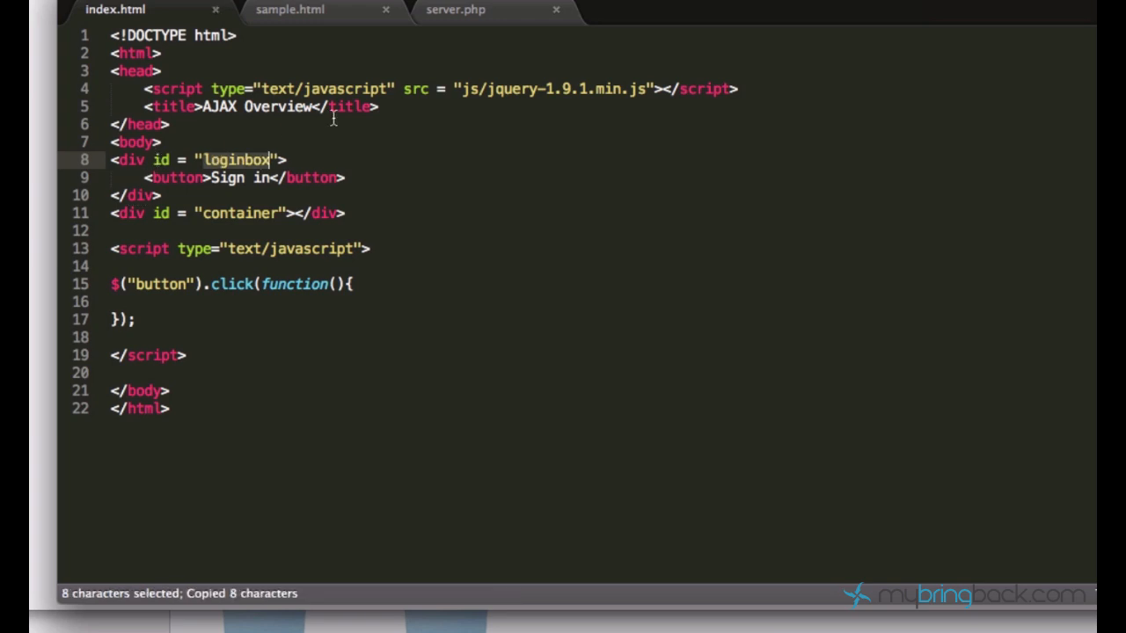
Step: Add a text/css style block with a #loginbox rule of width 240px and height 140px
type("style")
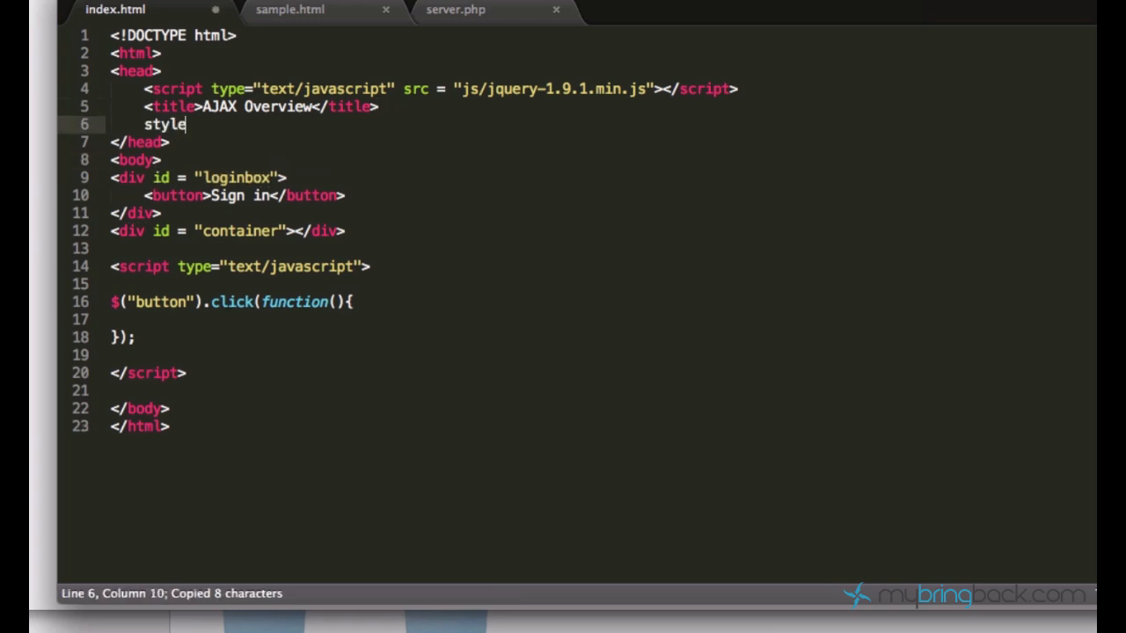
type("type=\"text/css\">")
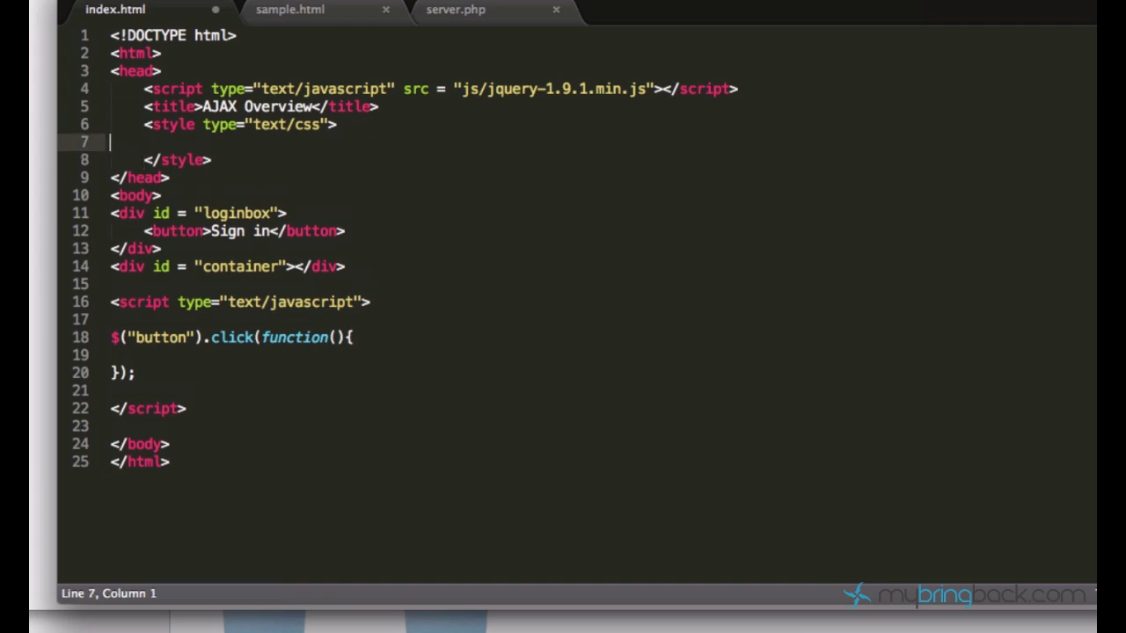
type("#loginbox{")
type("width:24;")
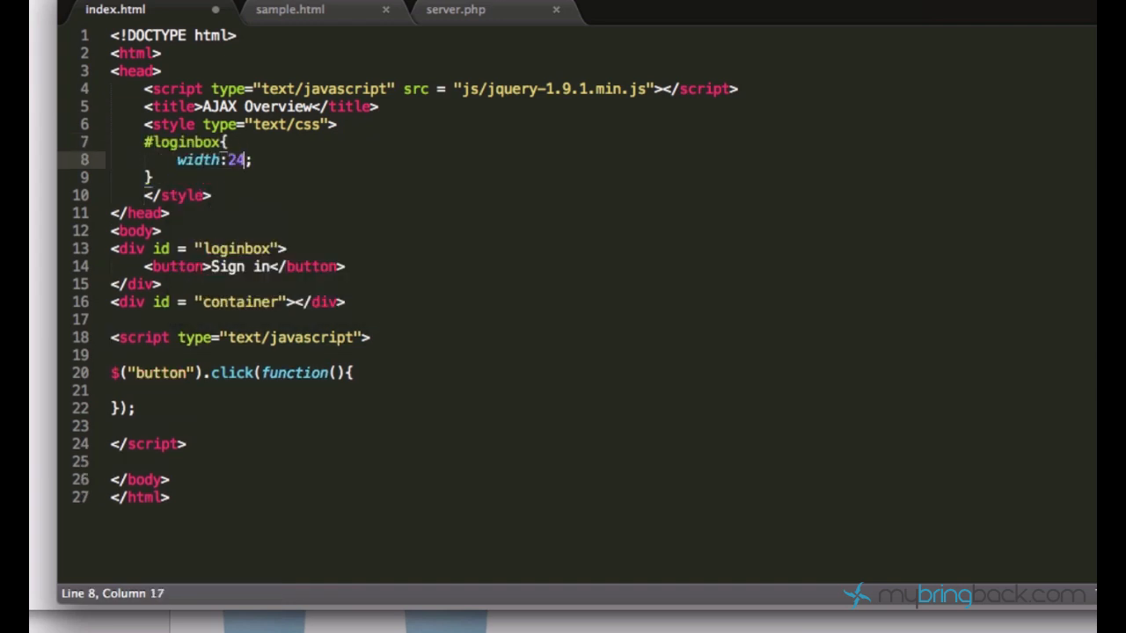
type("0px;")
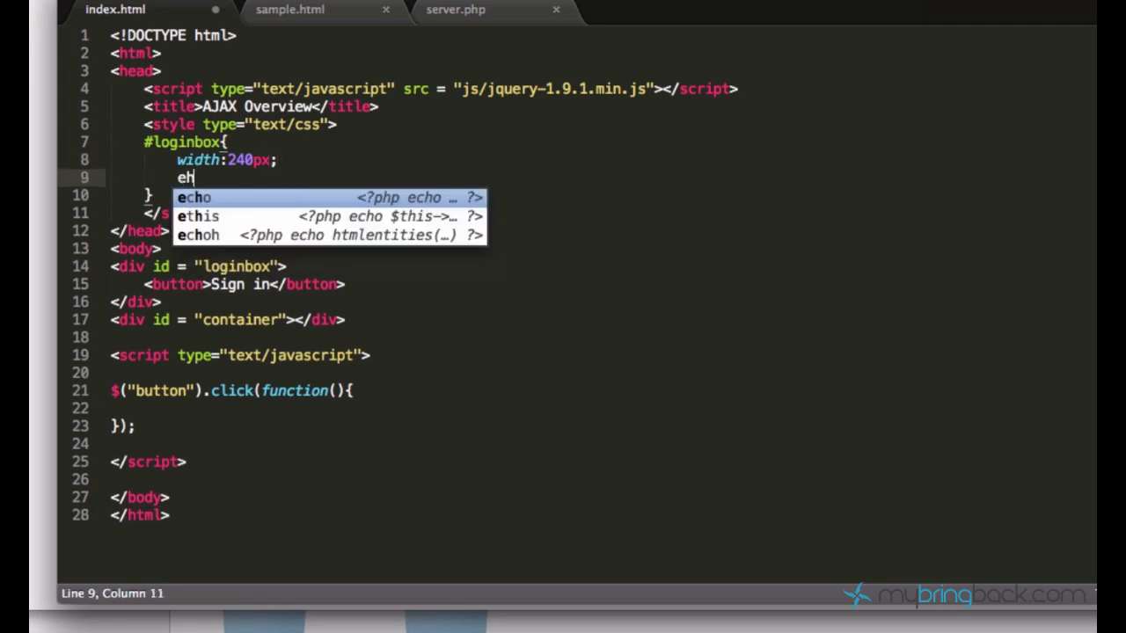
type("height: 140px;")
type("margin")
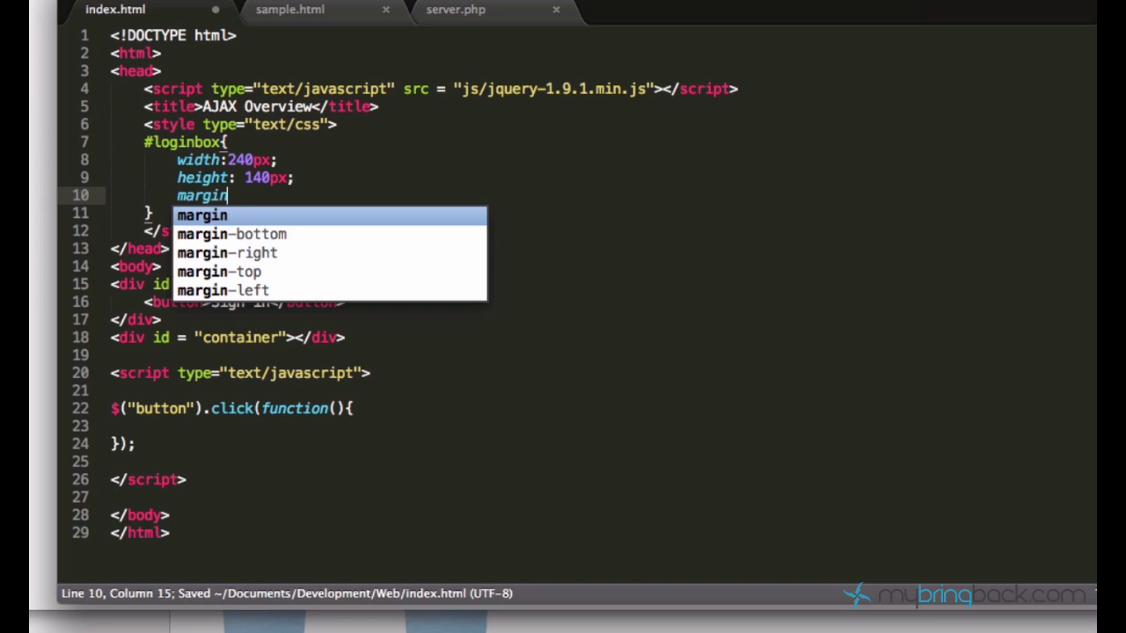
Step: Centre #loginbox with margin 0px auto and push it down with margin-top 300px
type(":0px auto;")
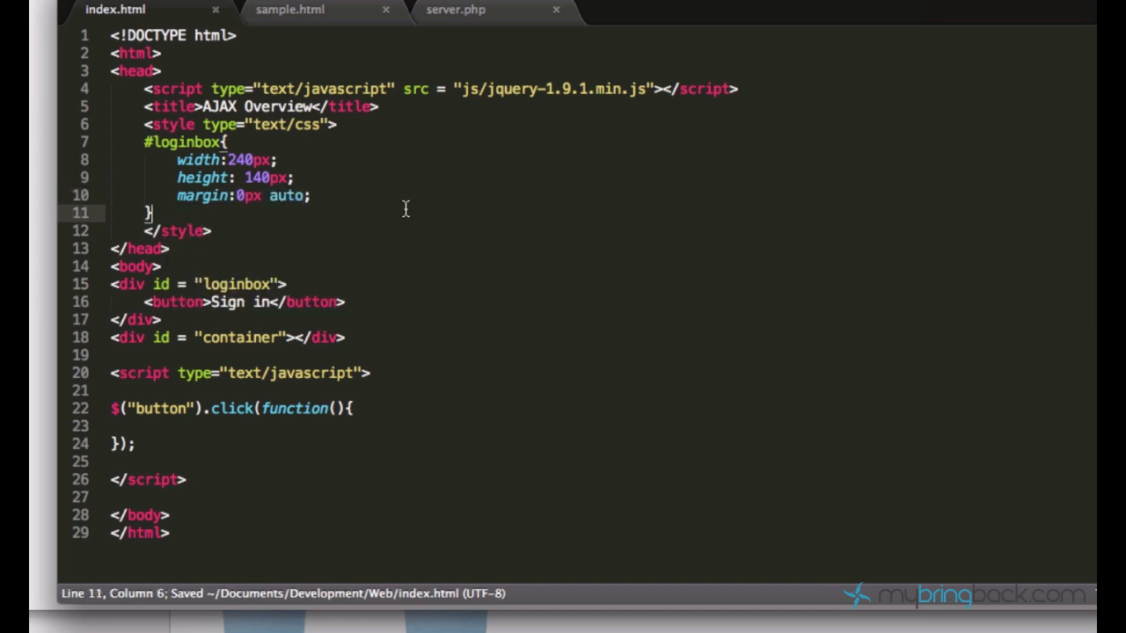
type("margin")
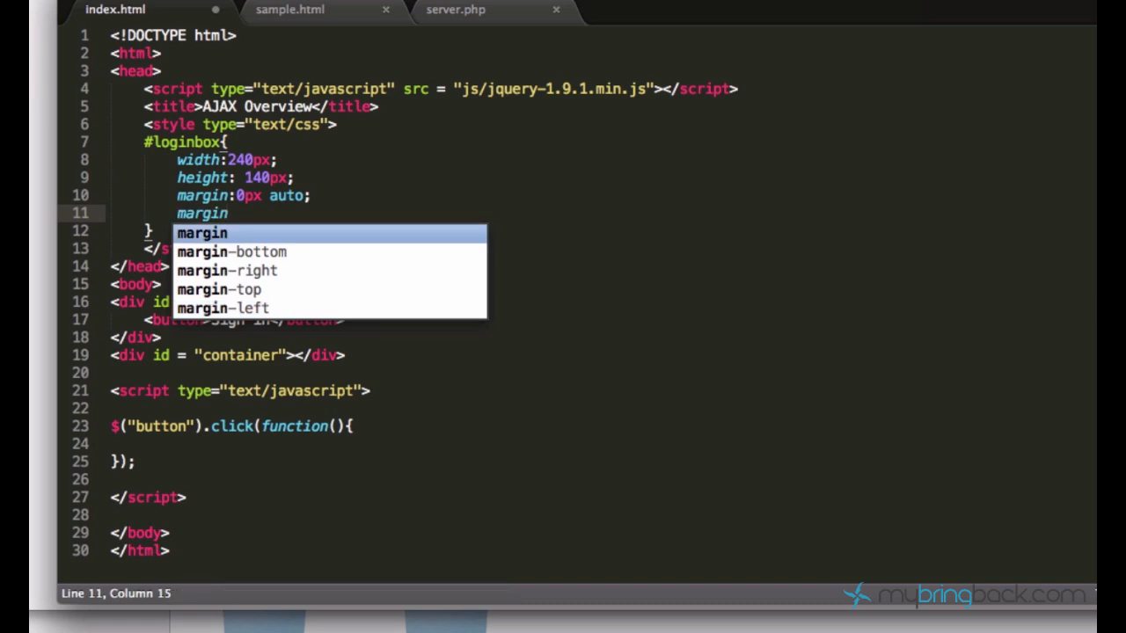
type(":;")
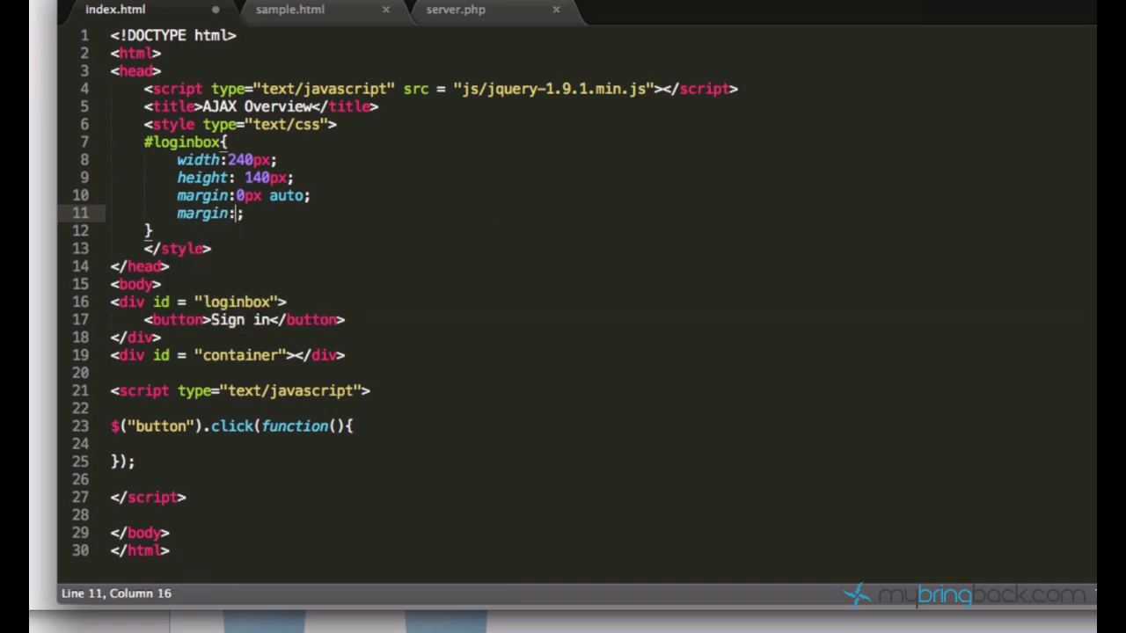
type("-top")
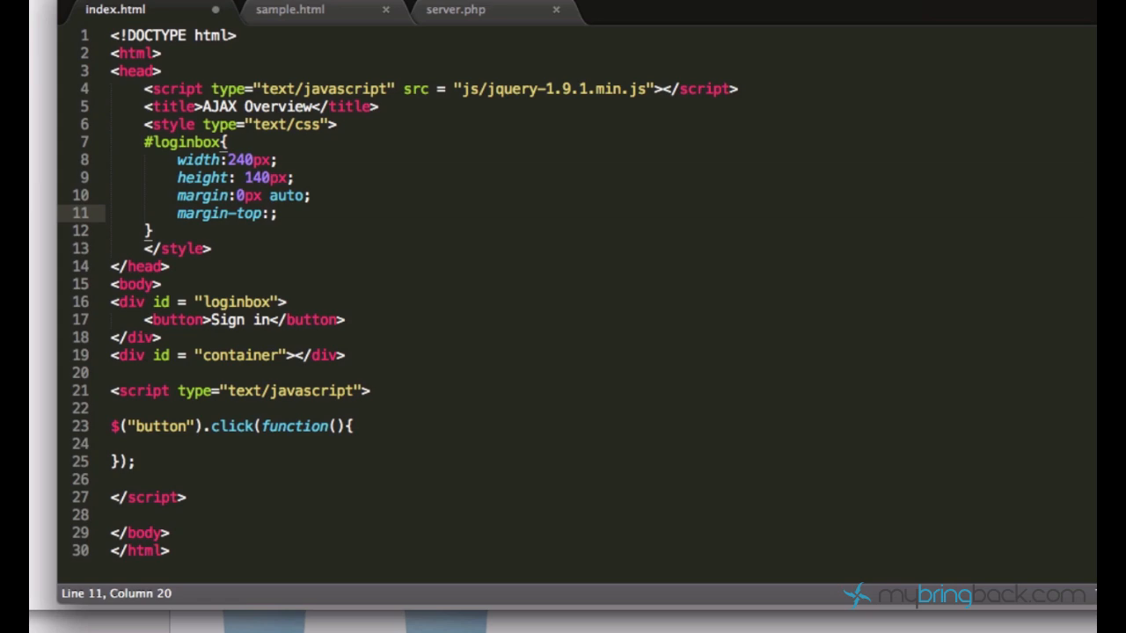
type("300px")
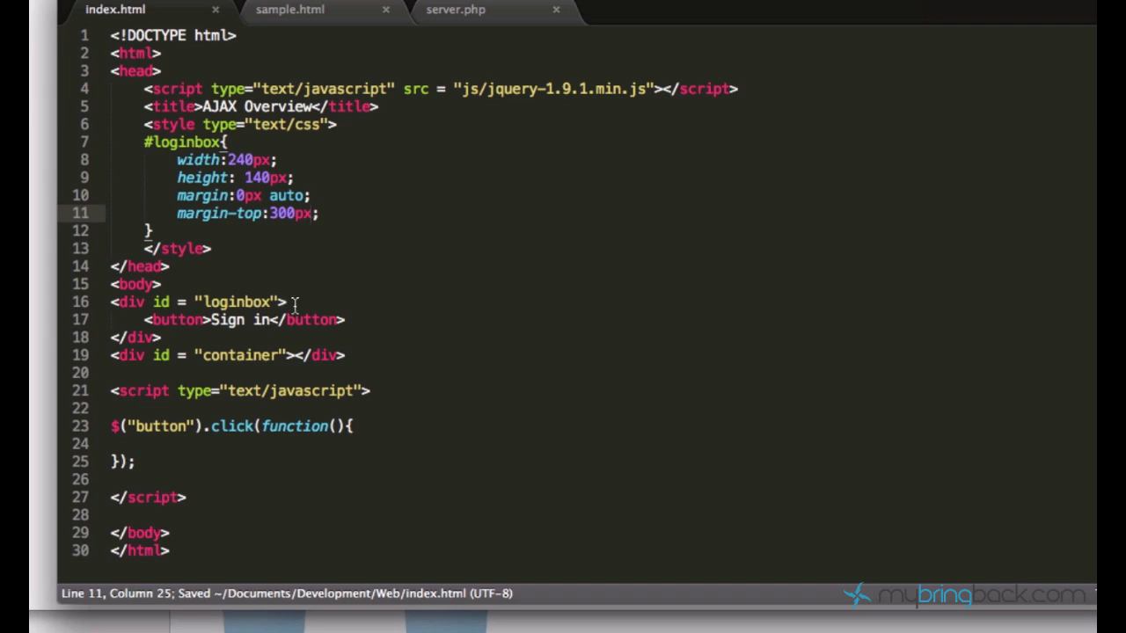
Step: Add a text input with placeholder "your username" inside the loginbox div
type("i")
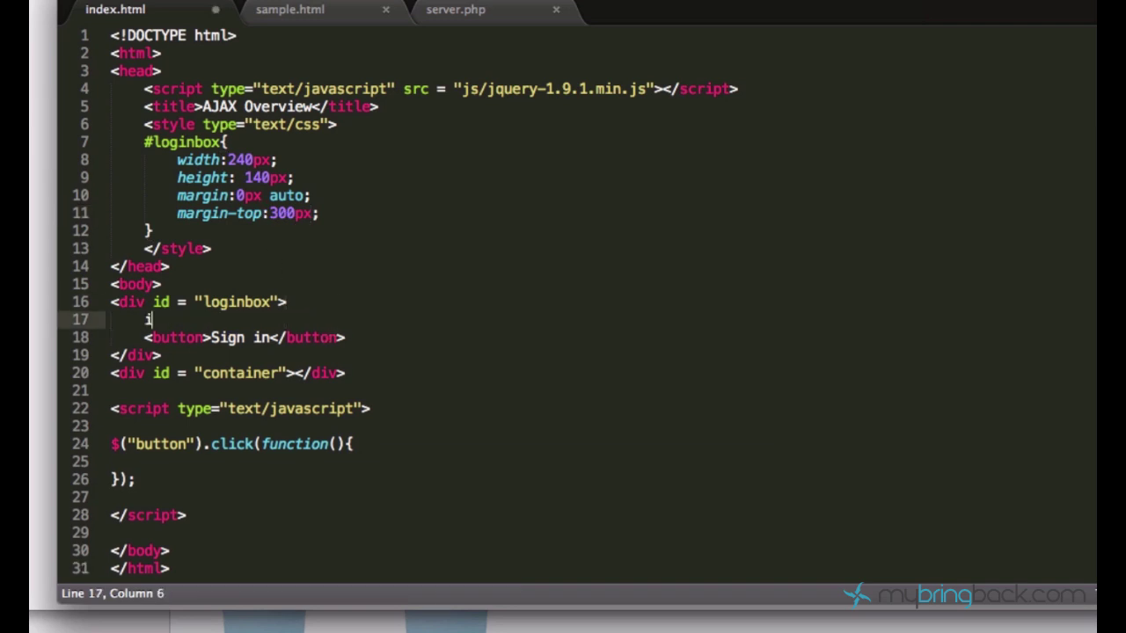
type("nput")
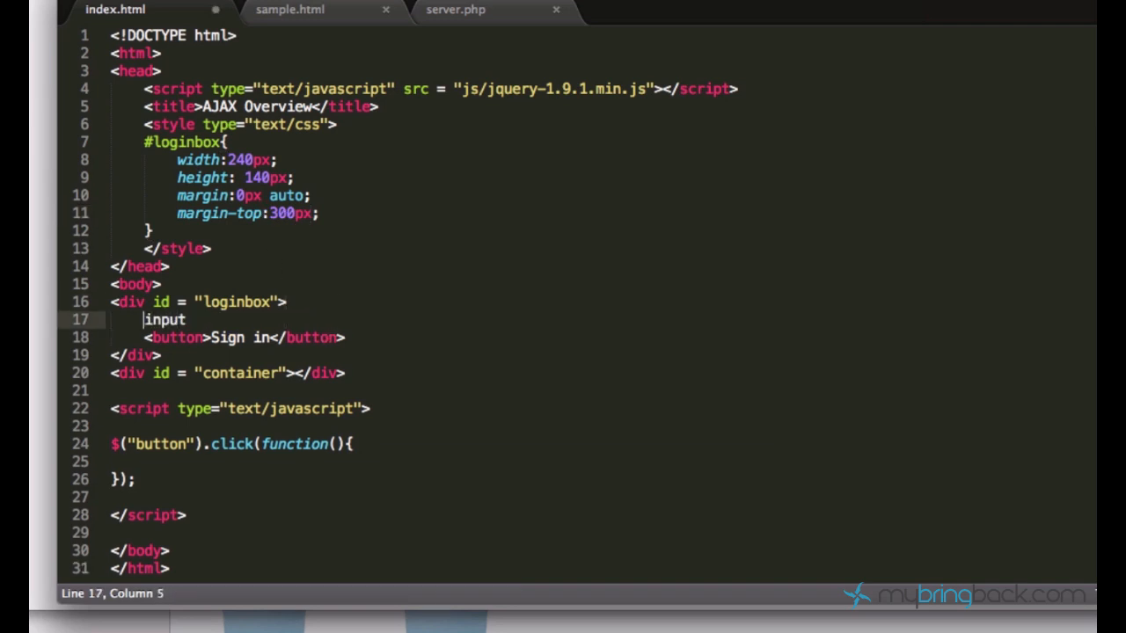
type("<")
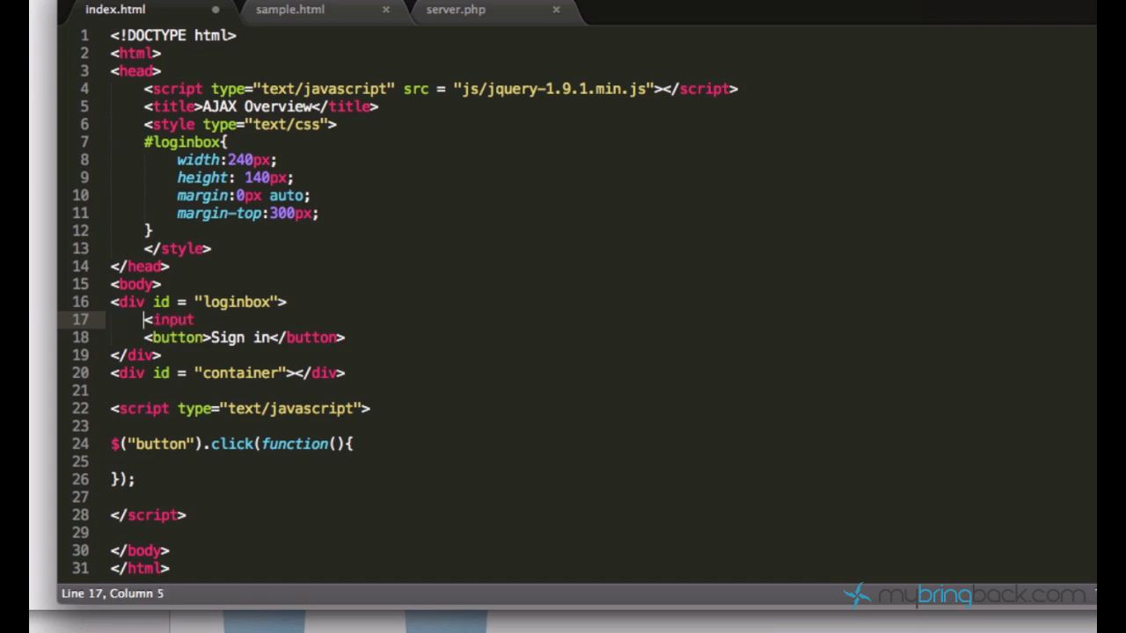
type("type = \"\"")
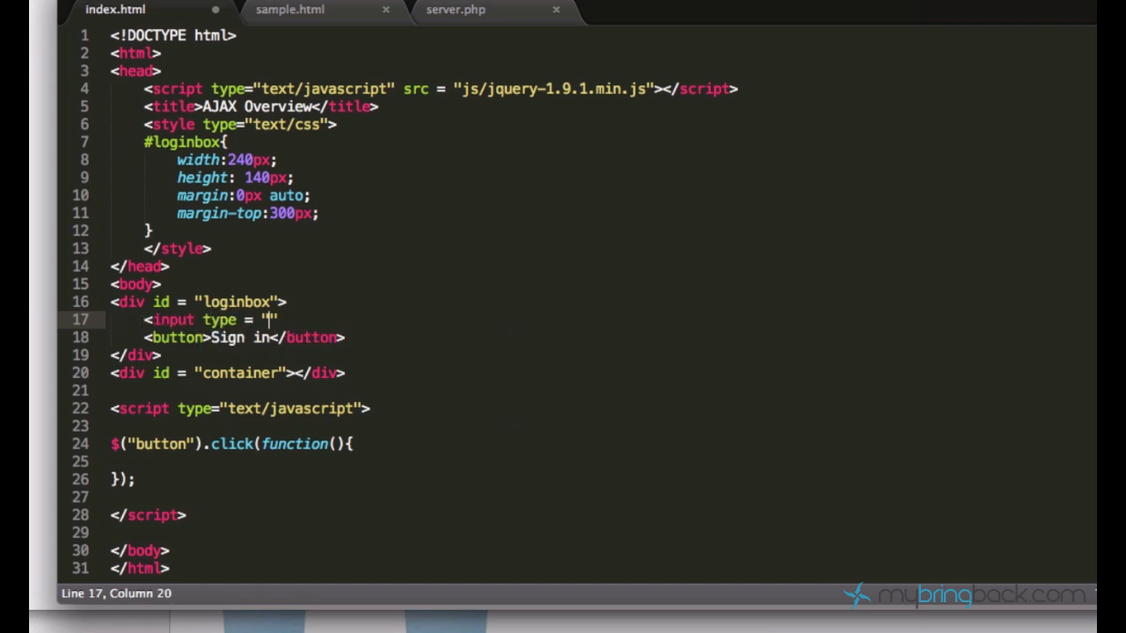
type("text\" placeholder =")
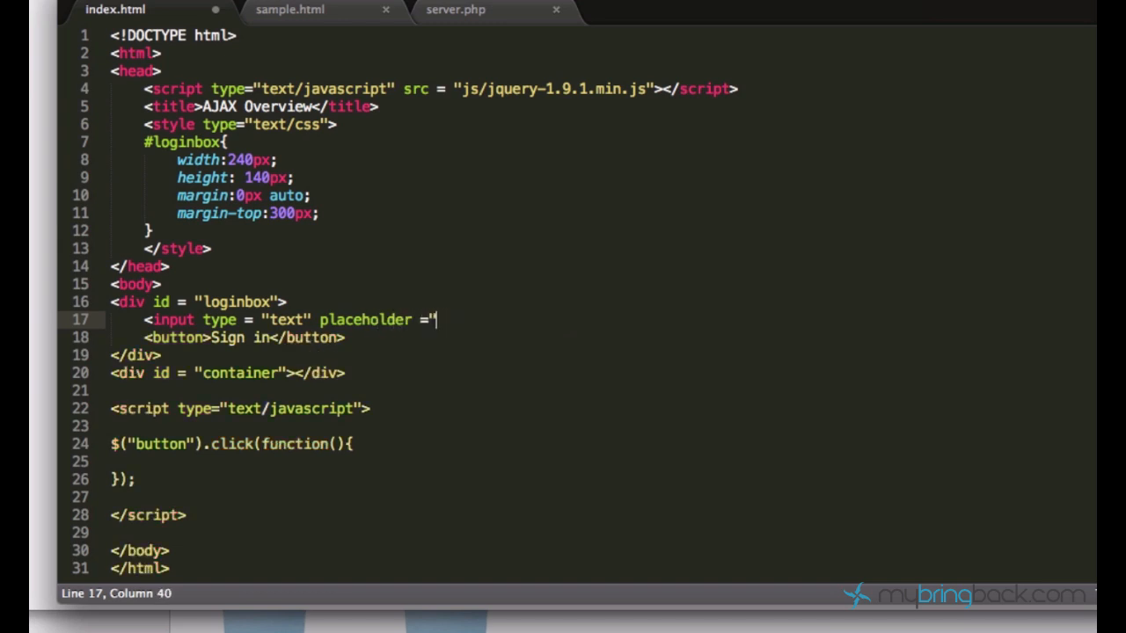
type("\"")
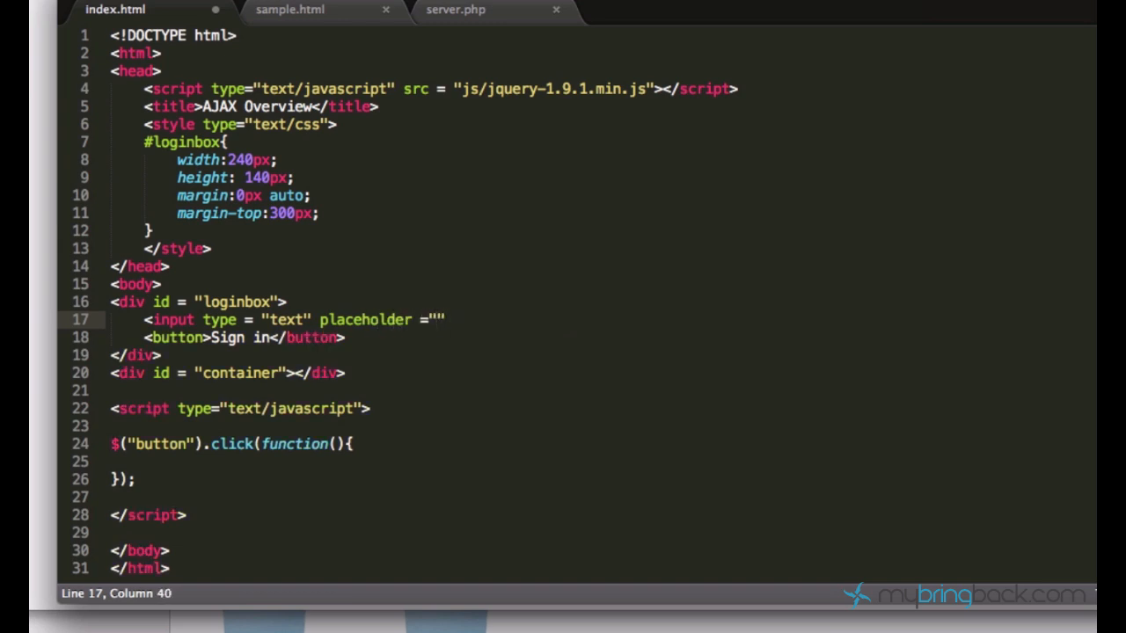
type("your")
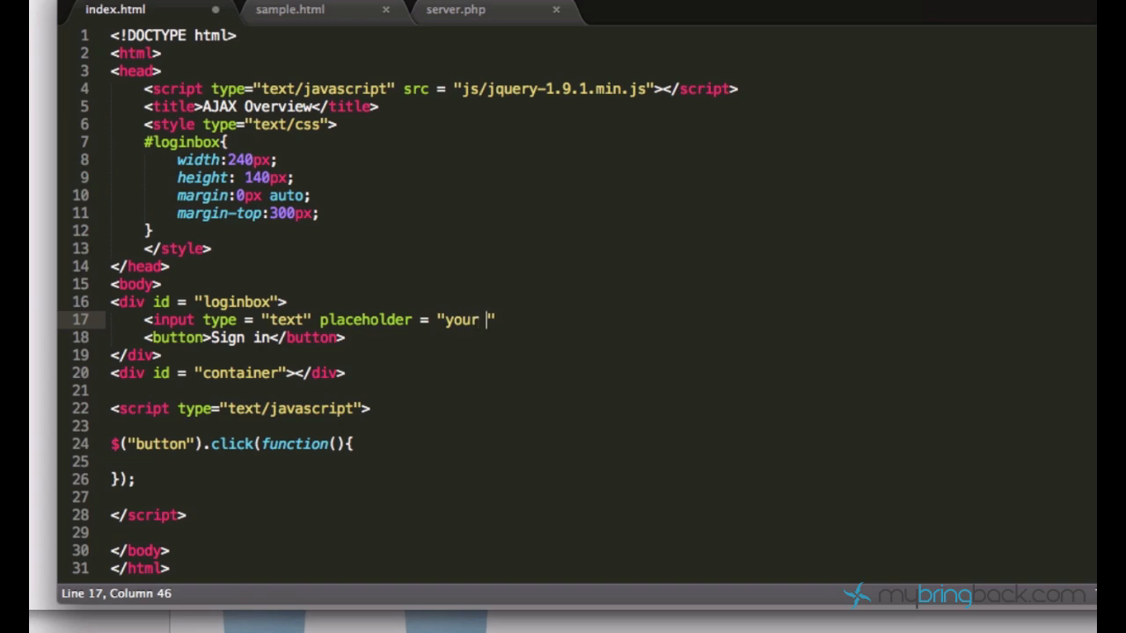
type("username\"")
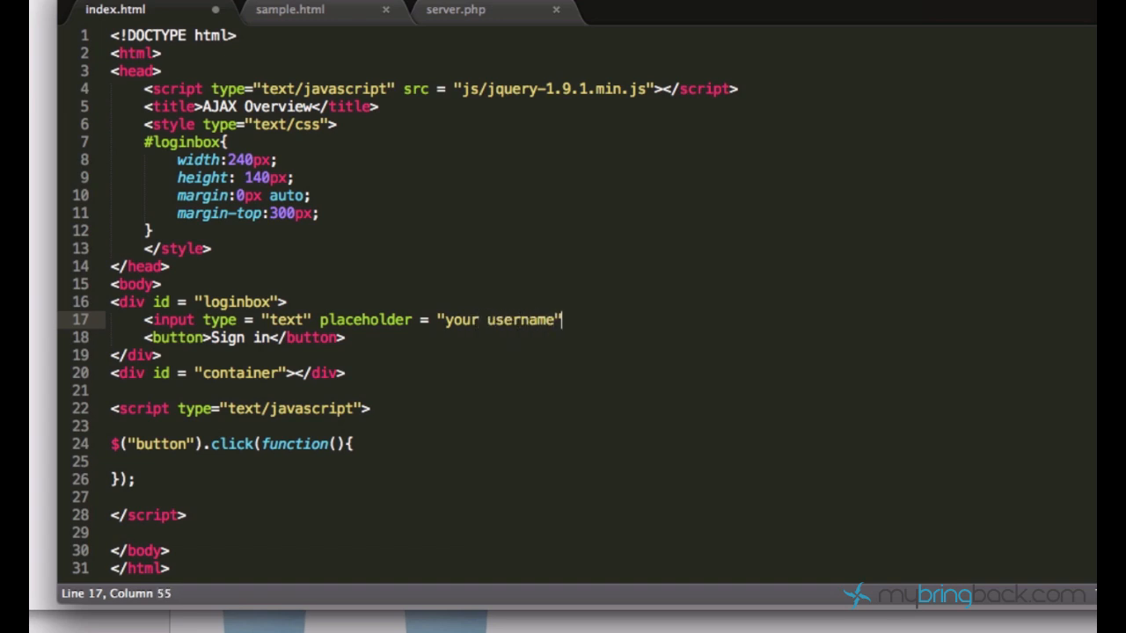
Step: Add a line break and a password input, giving the inputs ids username and password
type("<br>")
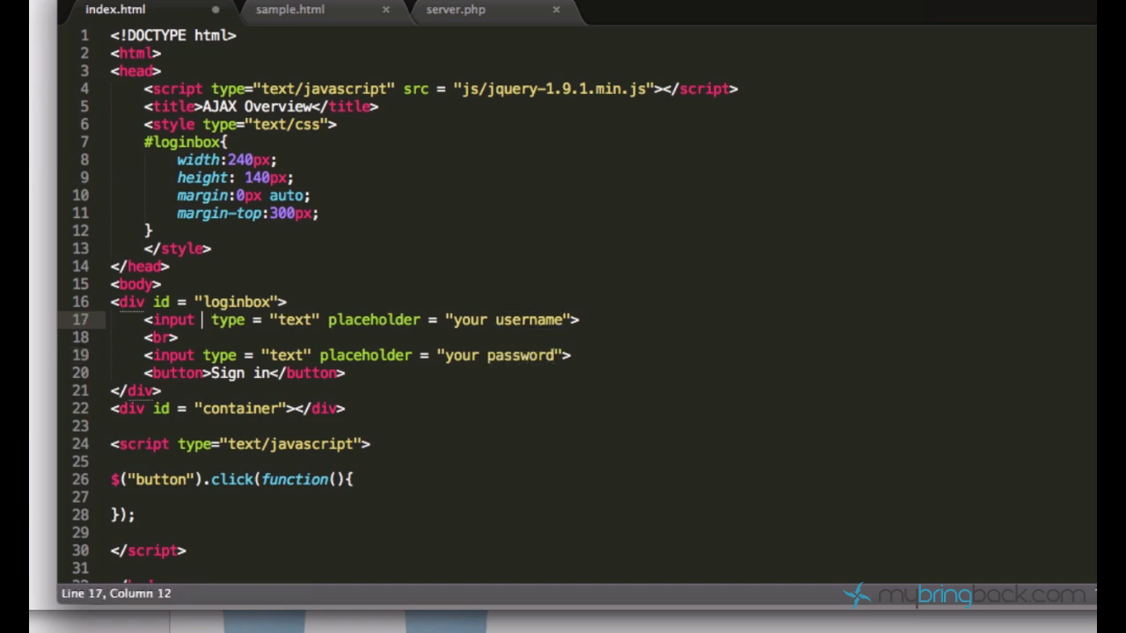
type("id = \"username\"")
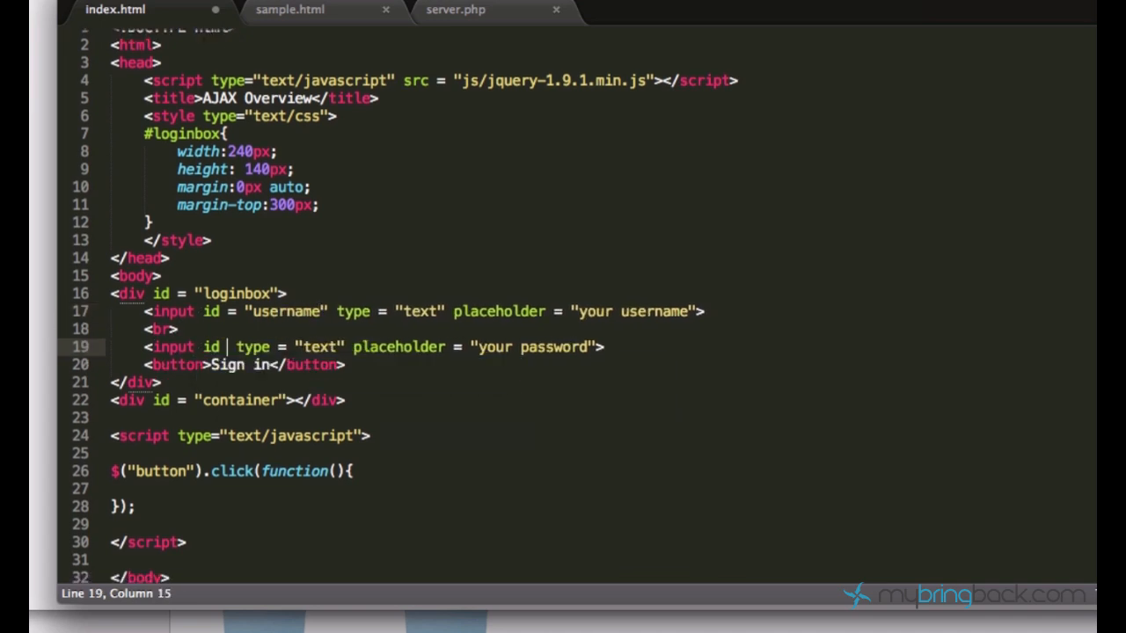
type("\"passowrd\"")
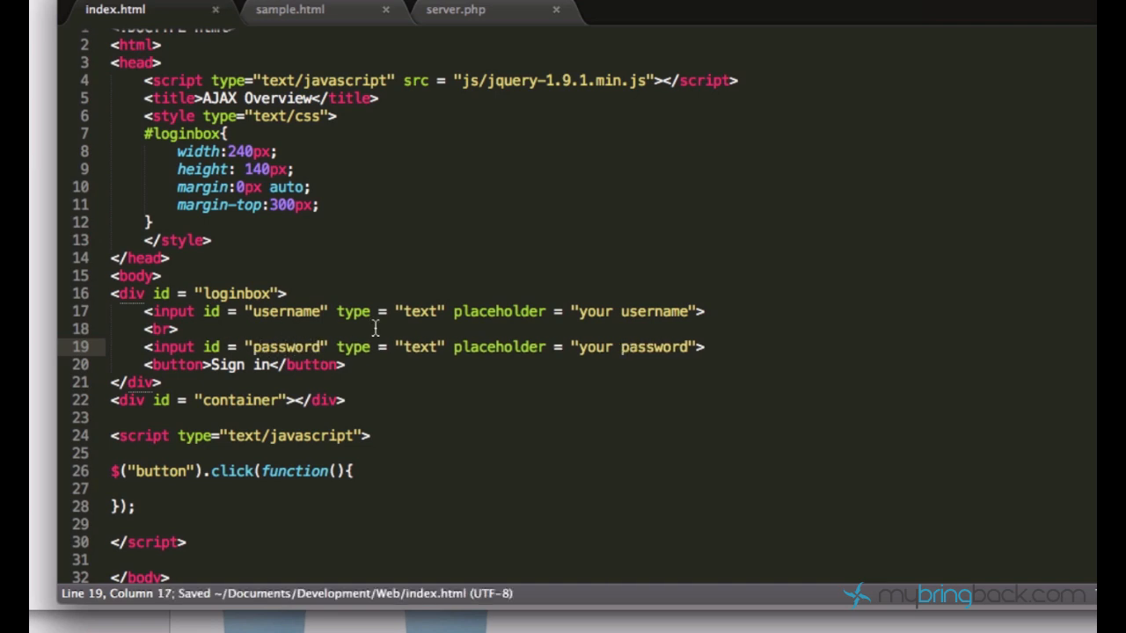
left_click(695, 311)
type("/")
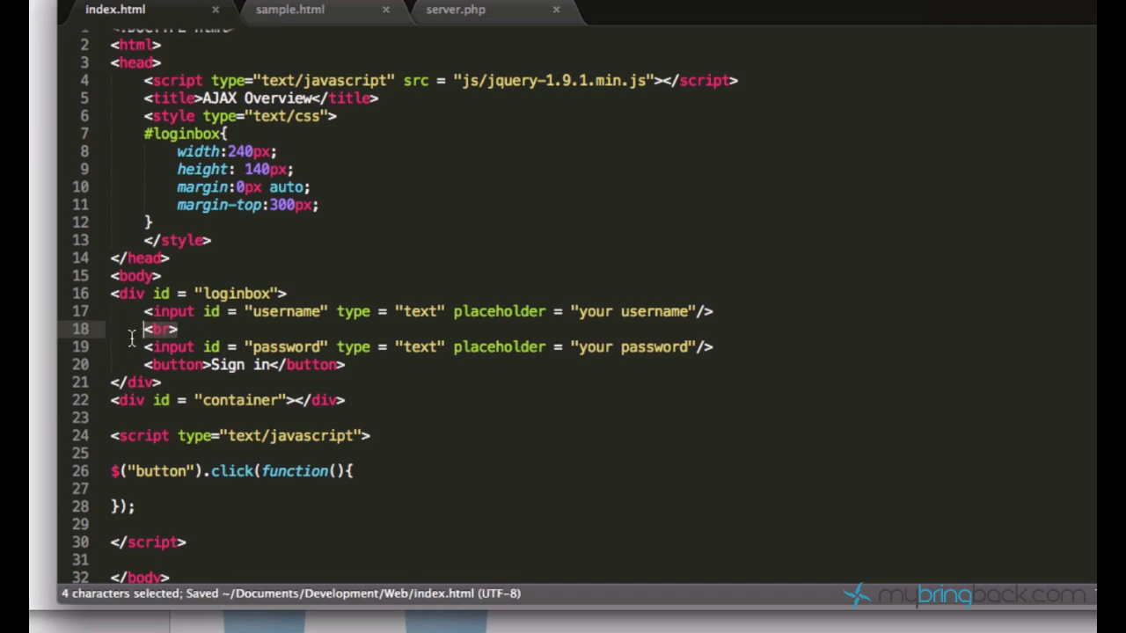
Step: Reload index.html in the browser to show the centred login box
key("Enter")
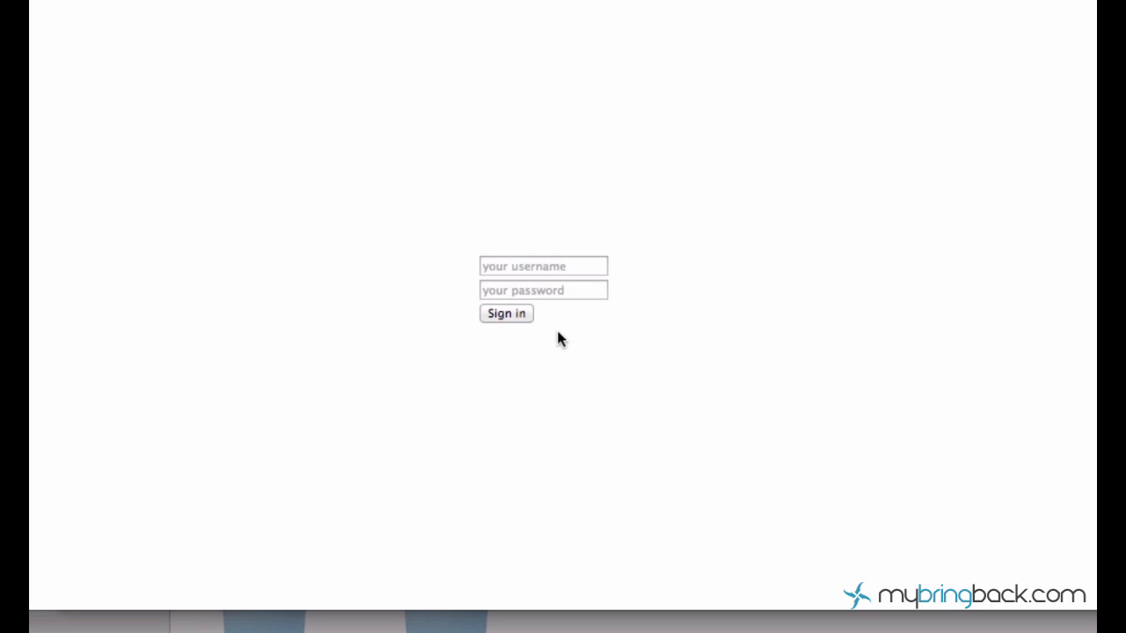
mouse_move(447, 318)
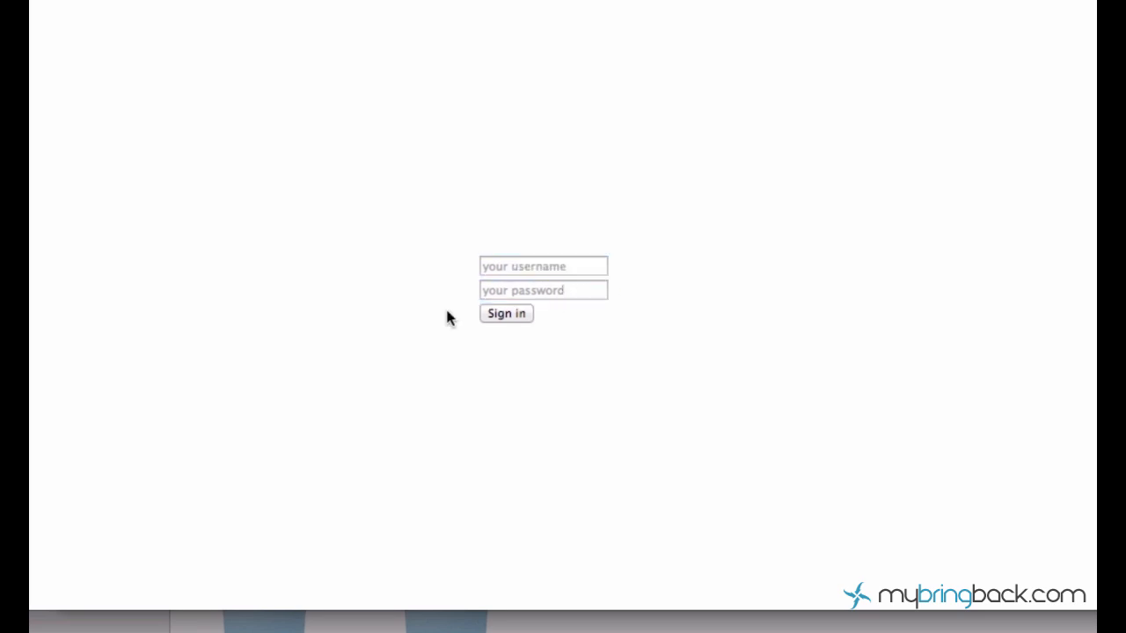